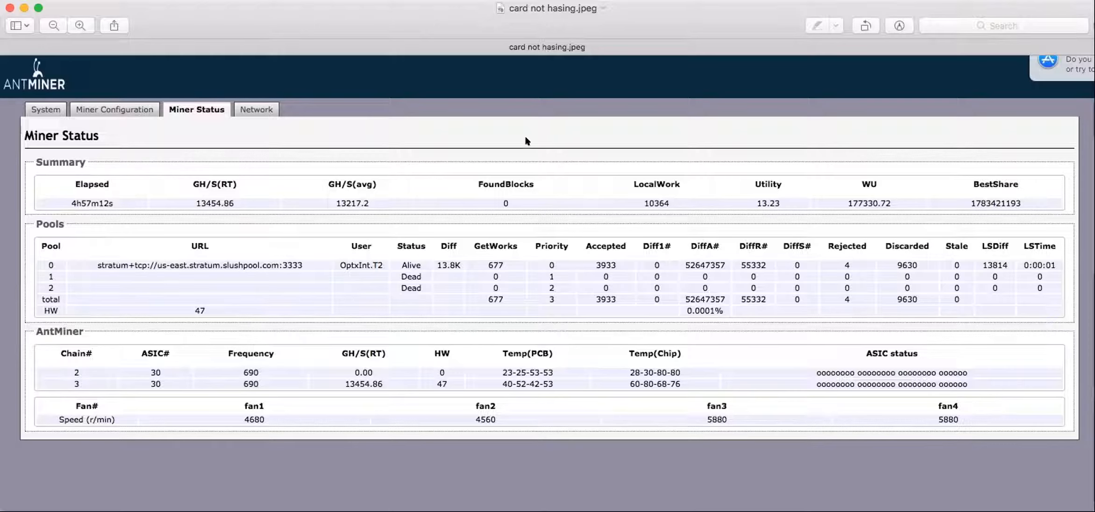
mouse_move(475, 350)
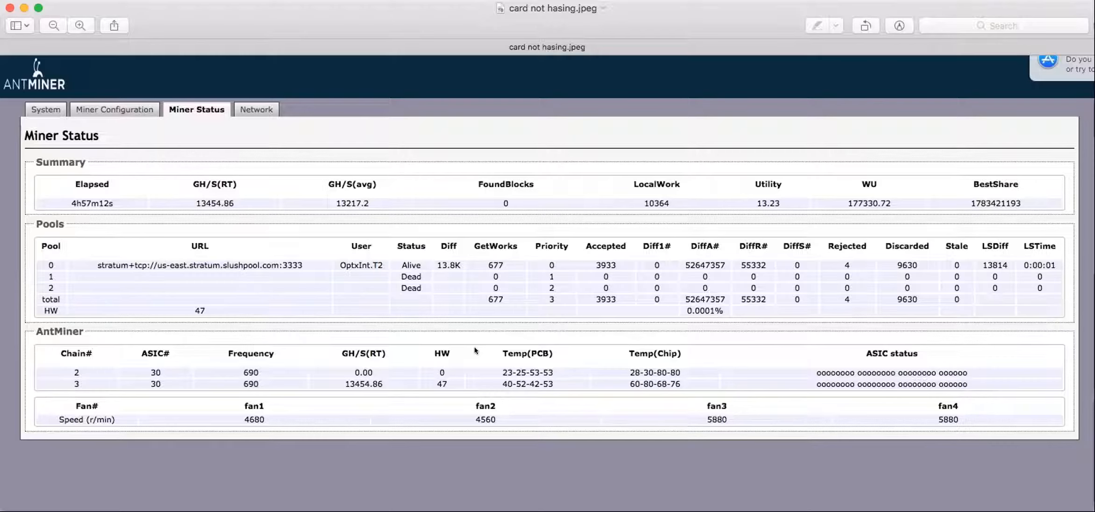
mouse_move(429, 372)
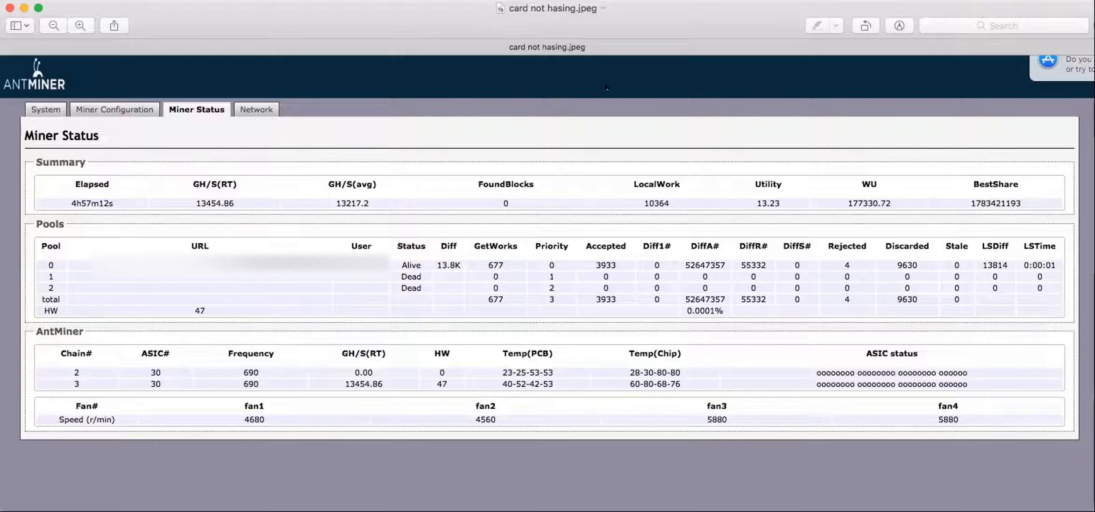
mouse_move(712, 18)
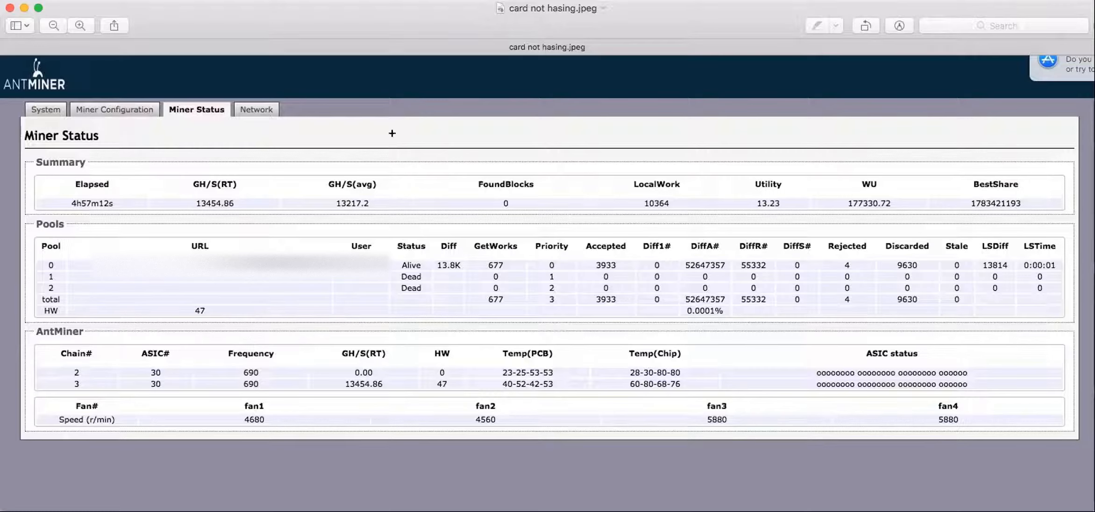
mouse_move(392, 66)
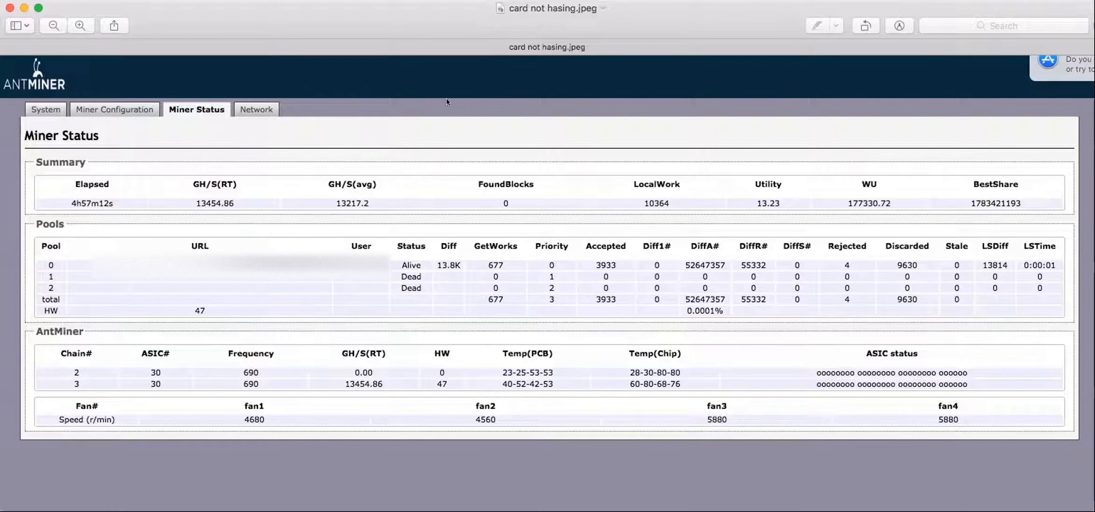
mouse_move(472, 169)
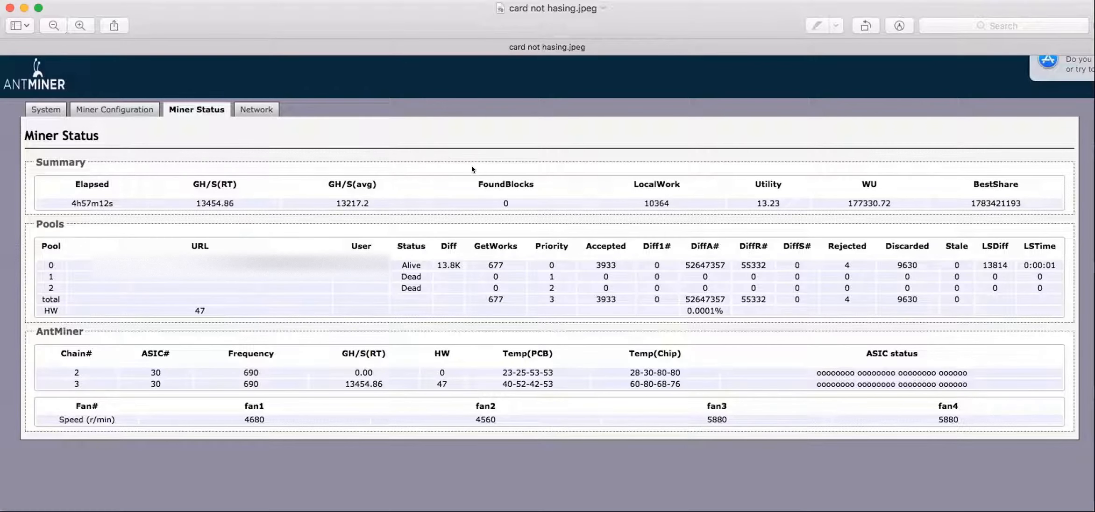
mouse_move(789, 142)
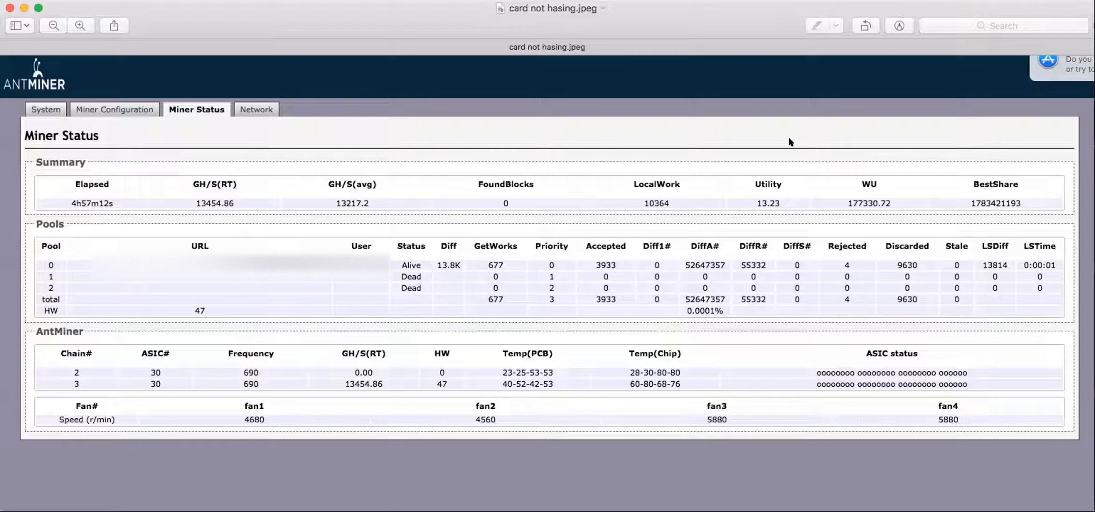
mouse_move(855, 392)
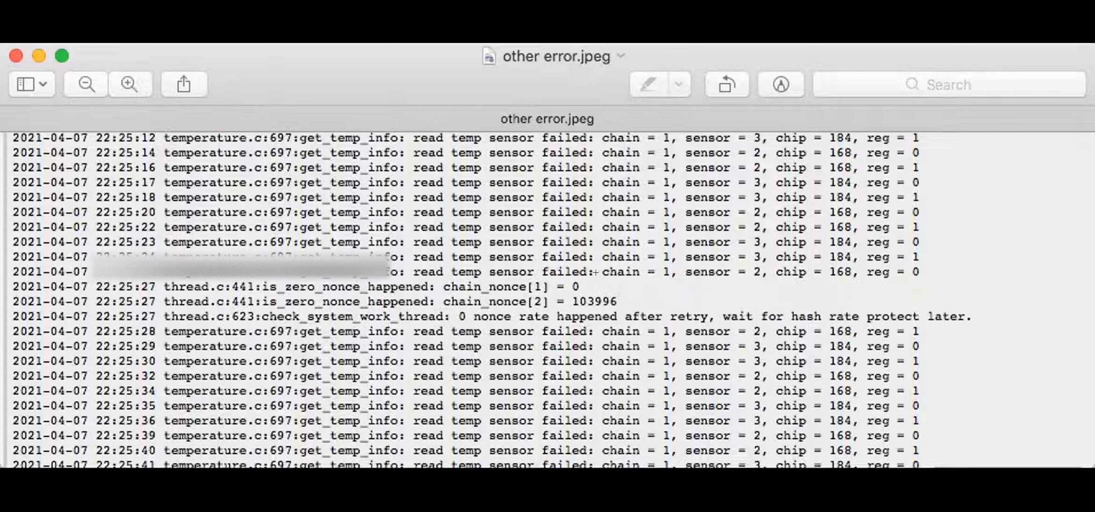
mouse_move(335, 328)
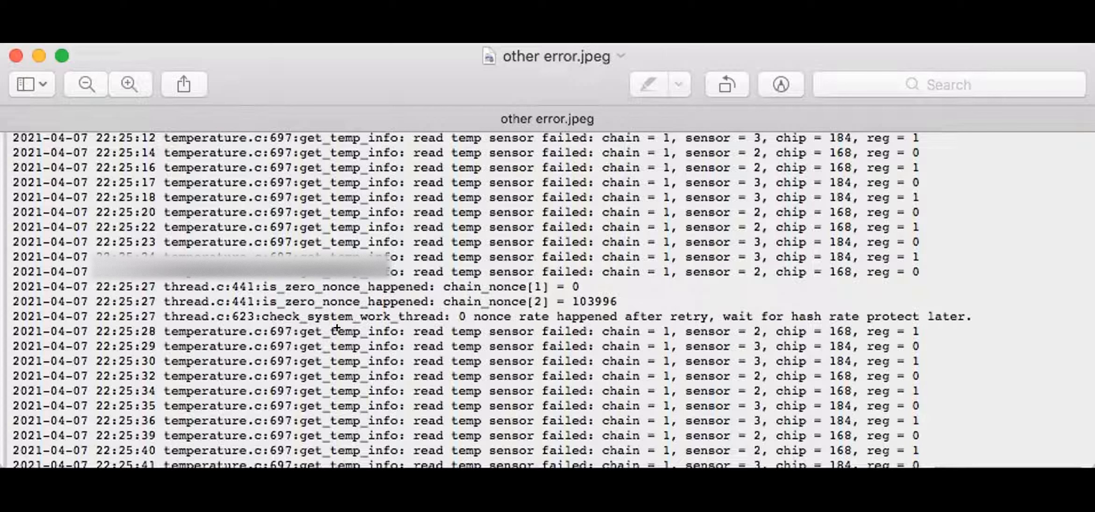
mouse_move(792, 309)
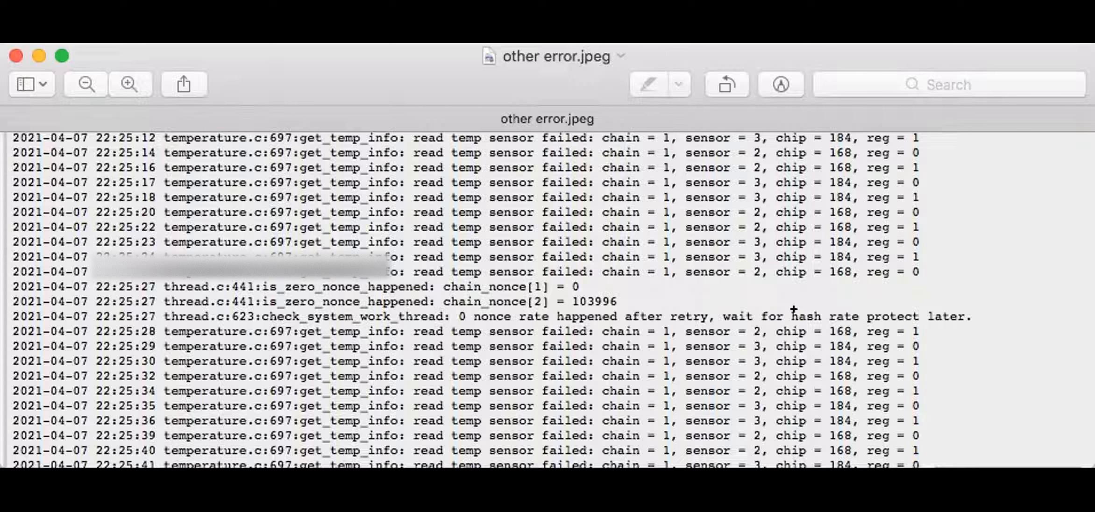
mouse_move(947, 325)
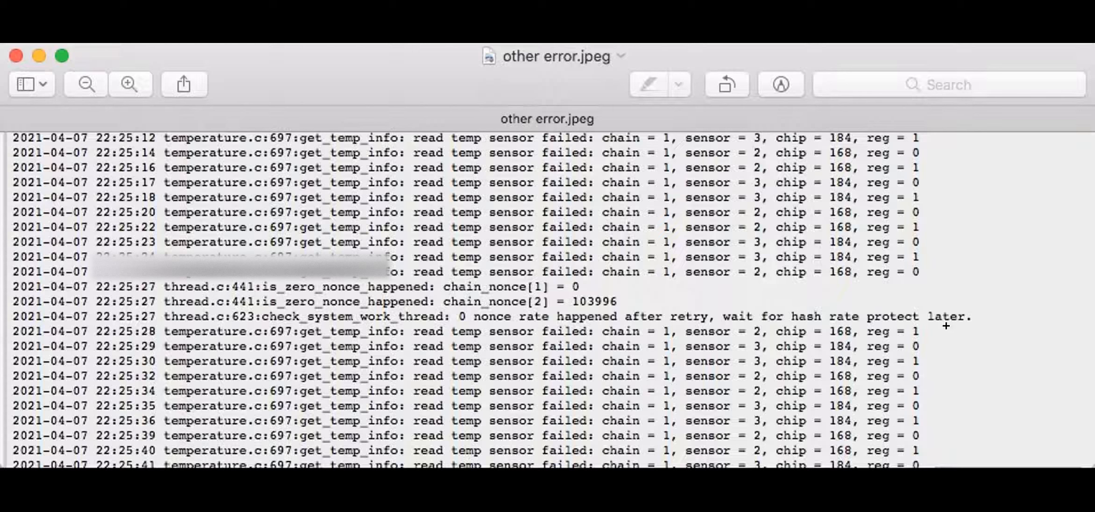
mouse_move(668, 292)
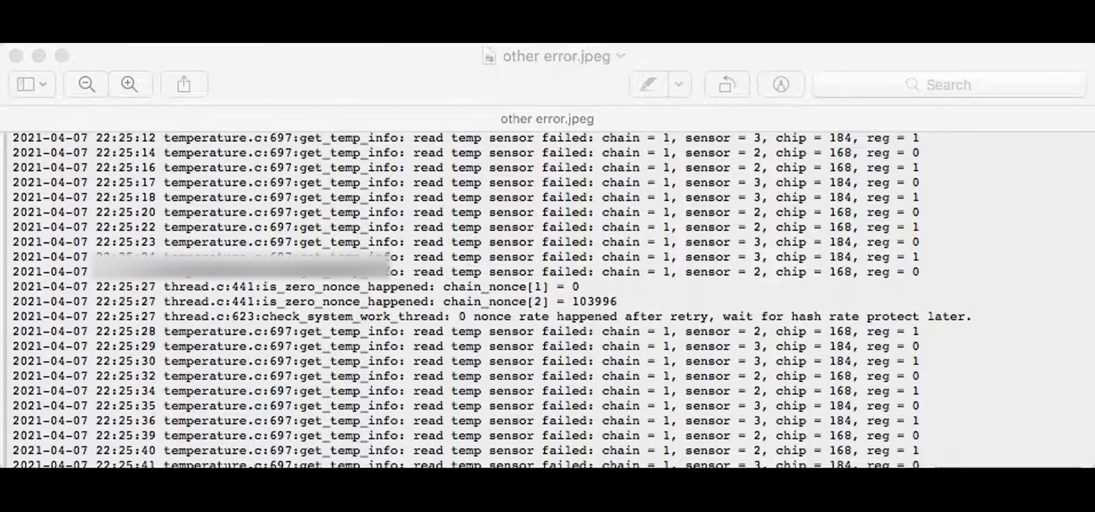
mouse_move(244, 363)
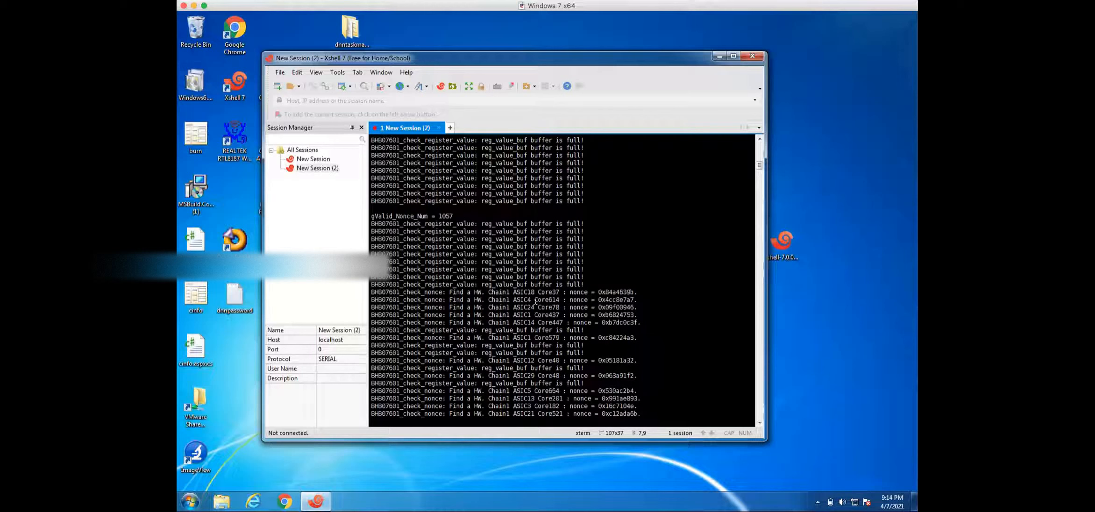
scroll(down, 3)
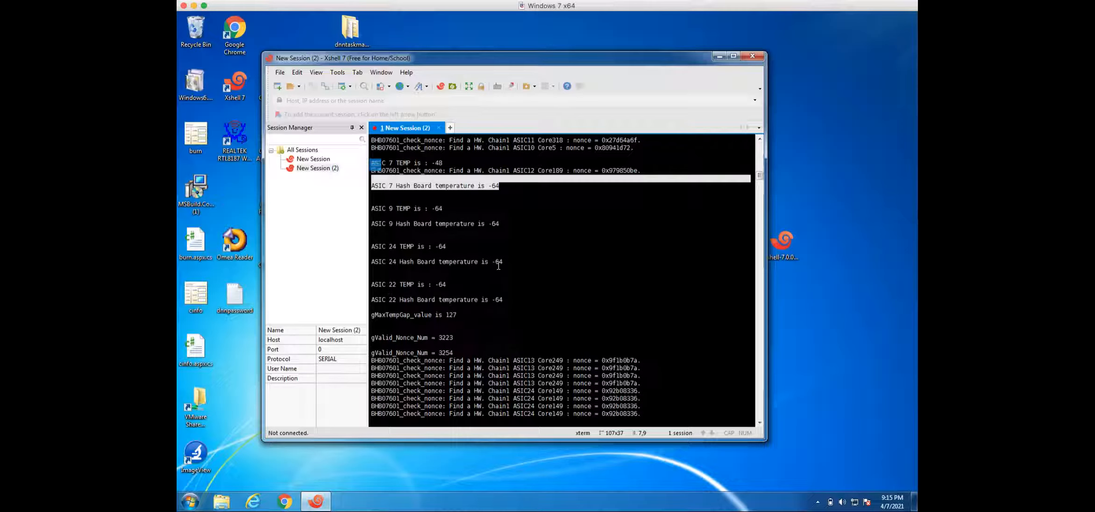
scroll(down, 3)
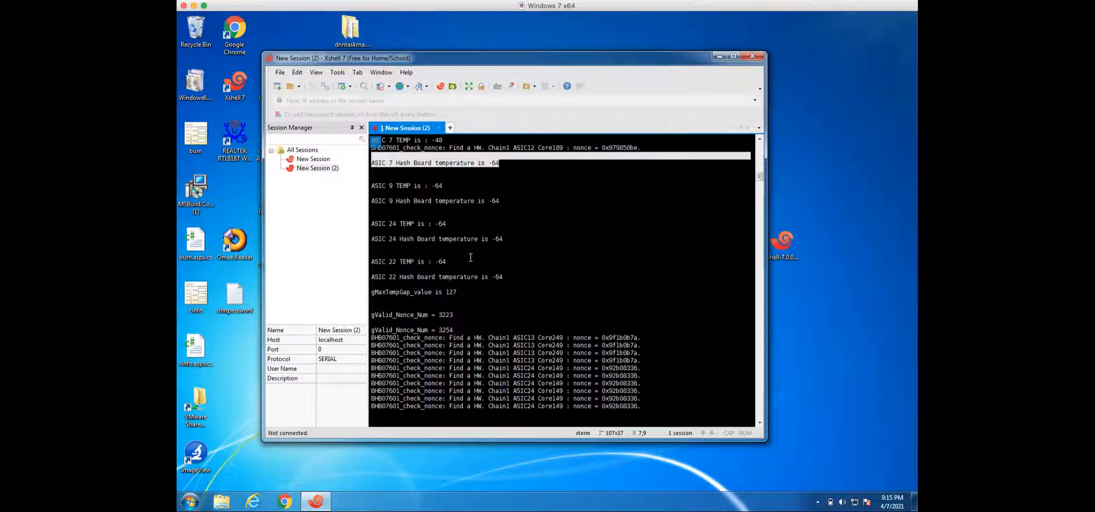
scroll(down, 3)
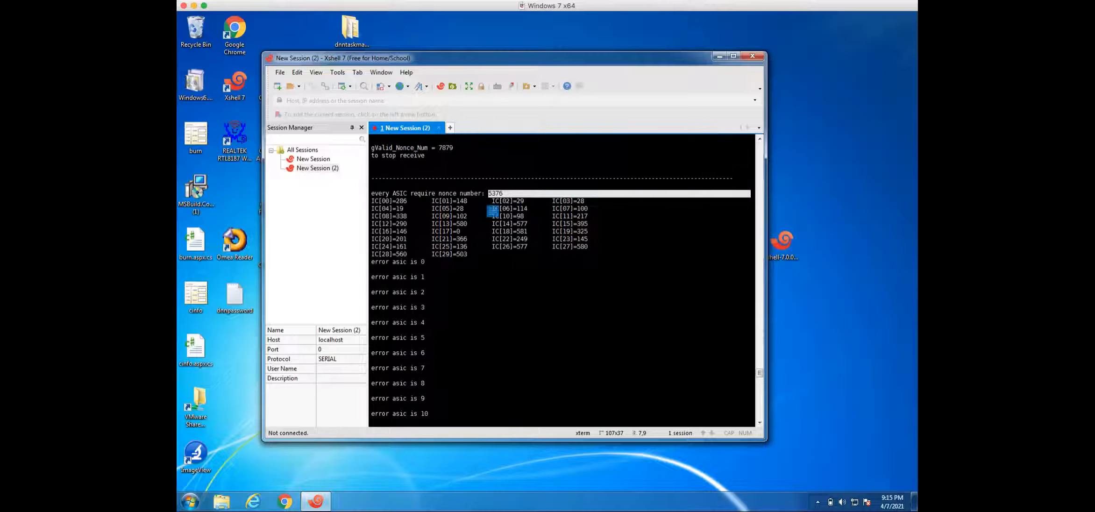
mouse_move(509, 316)
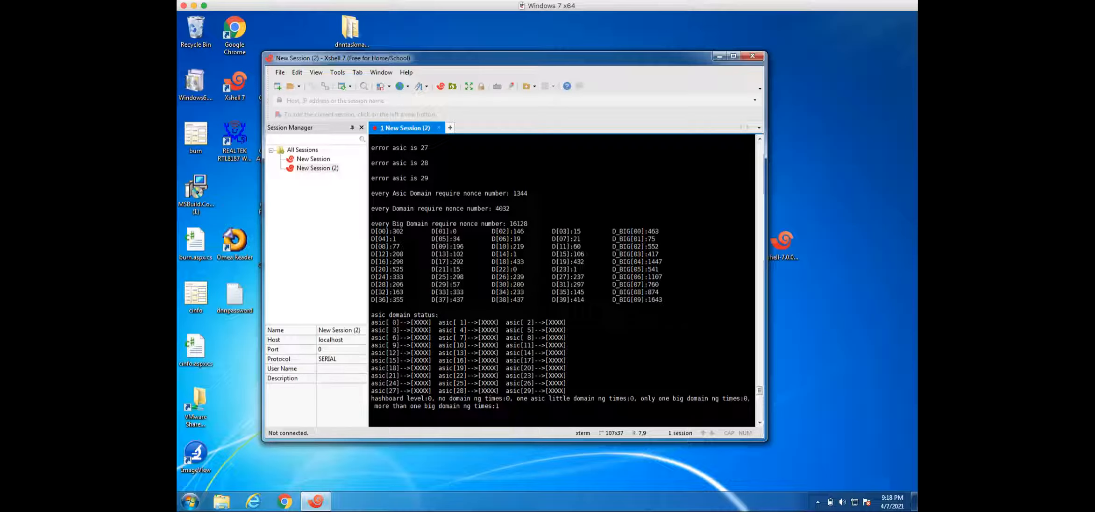
mouse_move(479, 69)
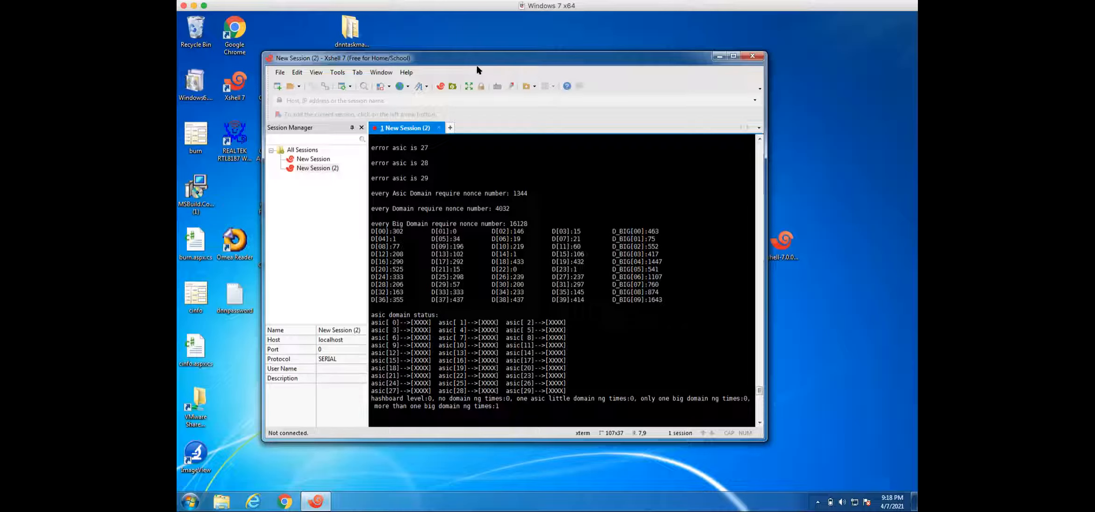
mouse_move(556, 40)
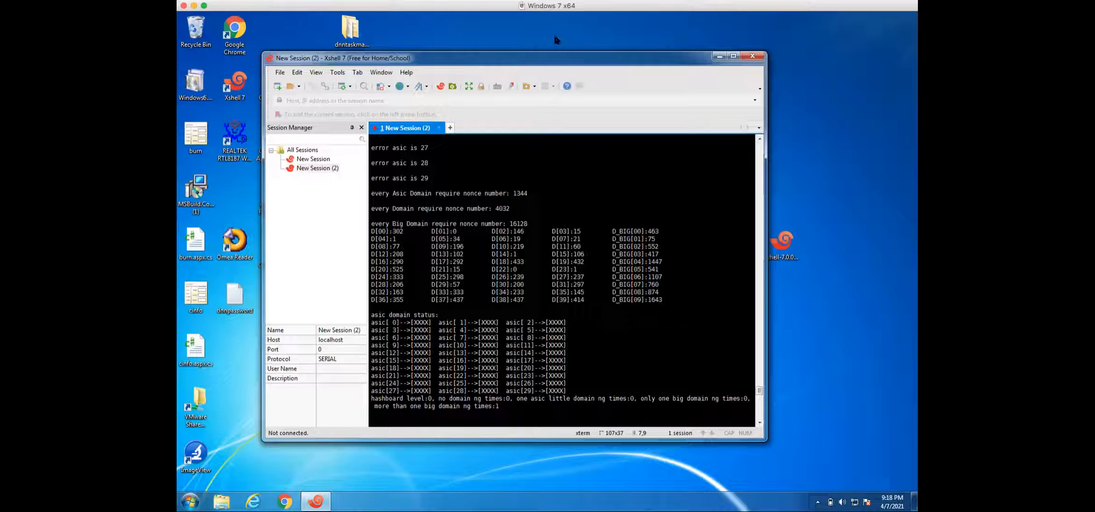